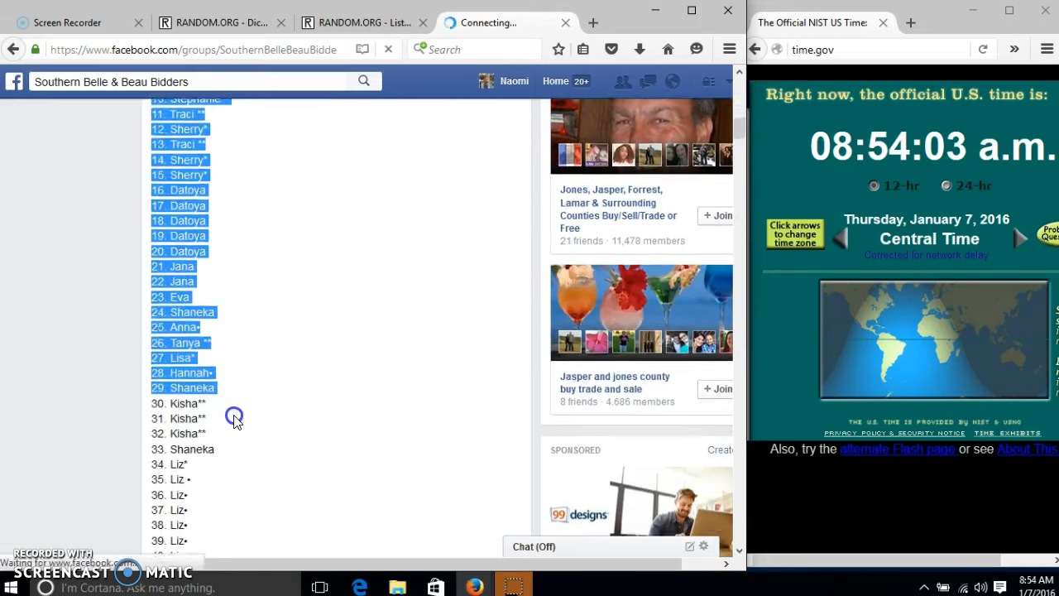
Scroll the Facebook group page down to the post's comments and the new 'live' comment.
{"action": "scroll", "scroll_direction": "down", "scroll_amount": 3}
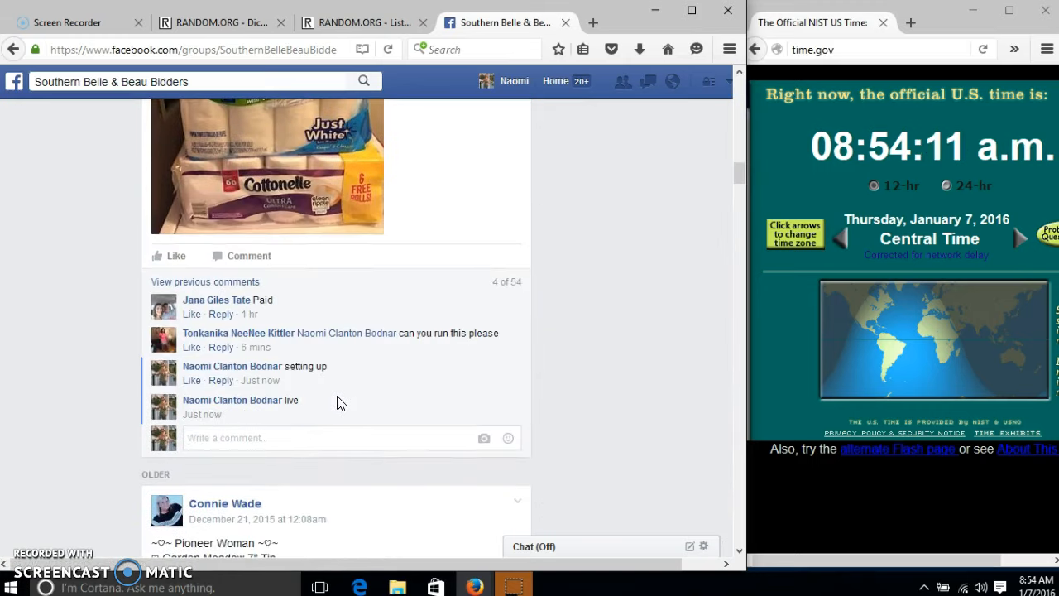
{"action": "mouse_move", "coordinate": [259, 413]}
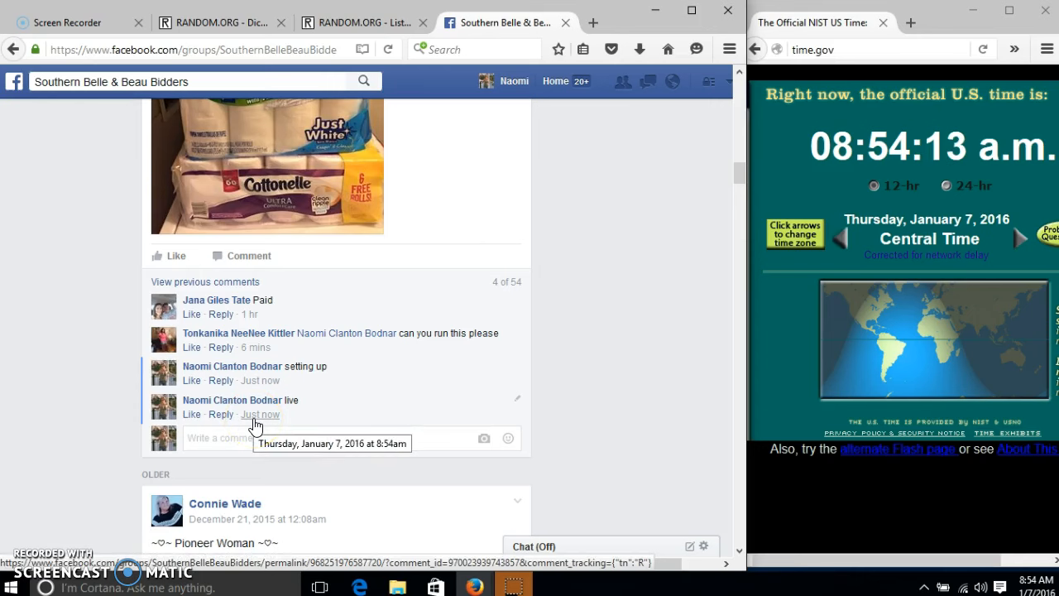
Paste the numbered 60-spot list from the Facebook post into the List Randomizer's item box.
{"action": "left_click", "coordinate": [1013, 588]}
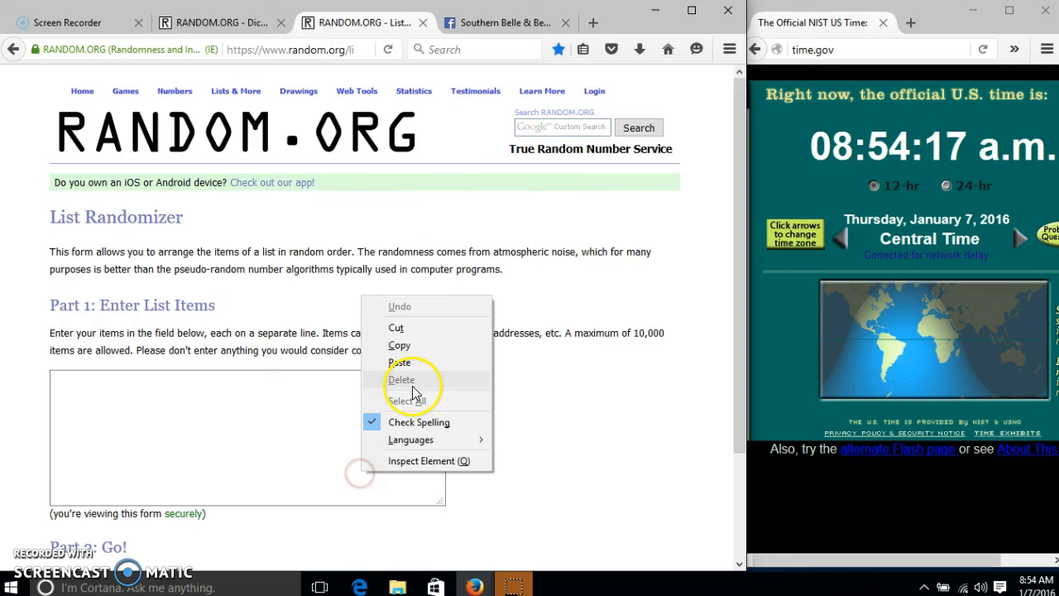
{"action": "left_click", "coordinate": [400, 362]}
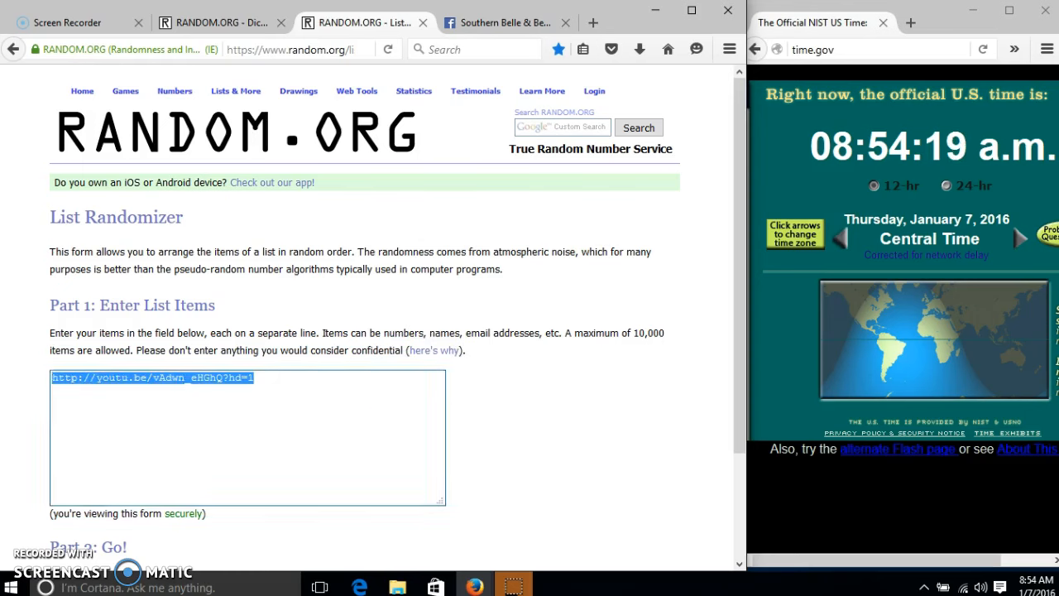
{"action": "left_click", "coordinate": [500, 23]}
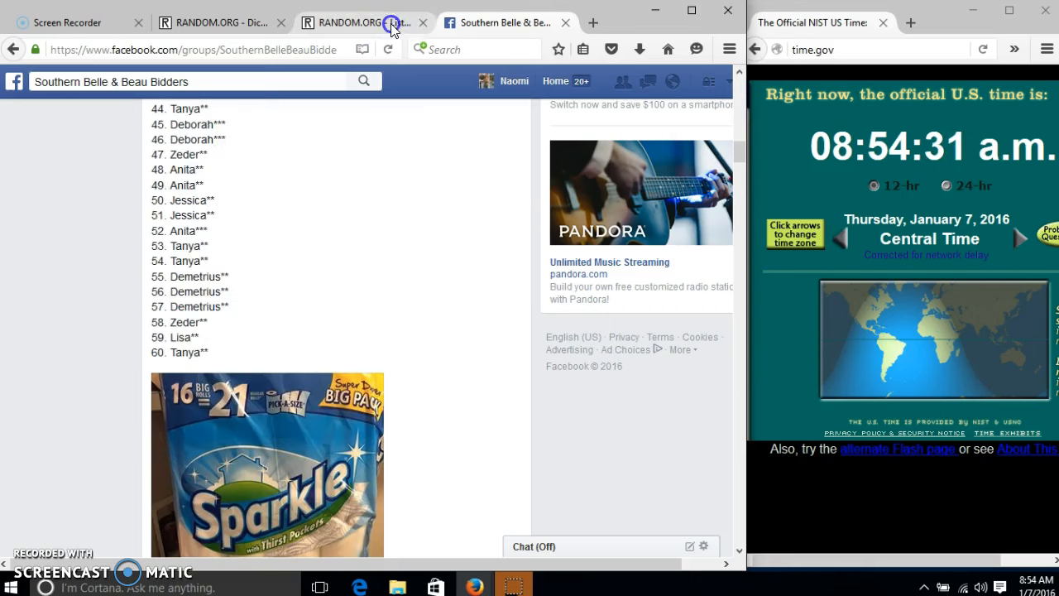
{"action": "left_click", "coordinate": [356, 23]}
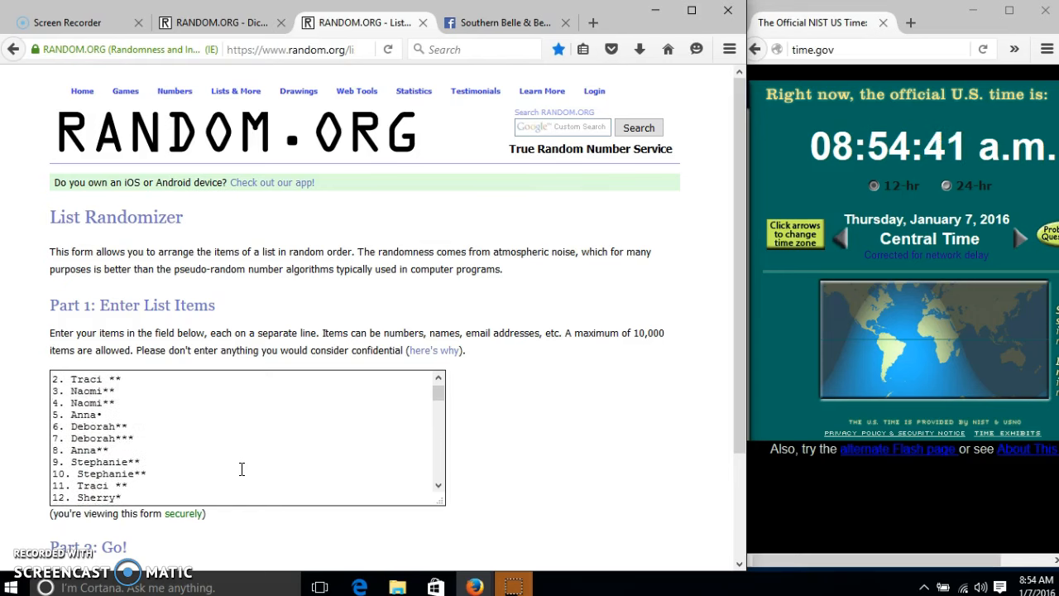
Roll two dice on the Dice Roller, getting a six and a one at 14:54:50 UTC.
{"action": "left_click", "coordinate": [220, 22]}
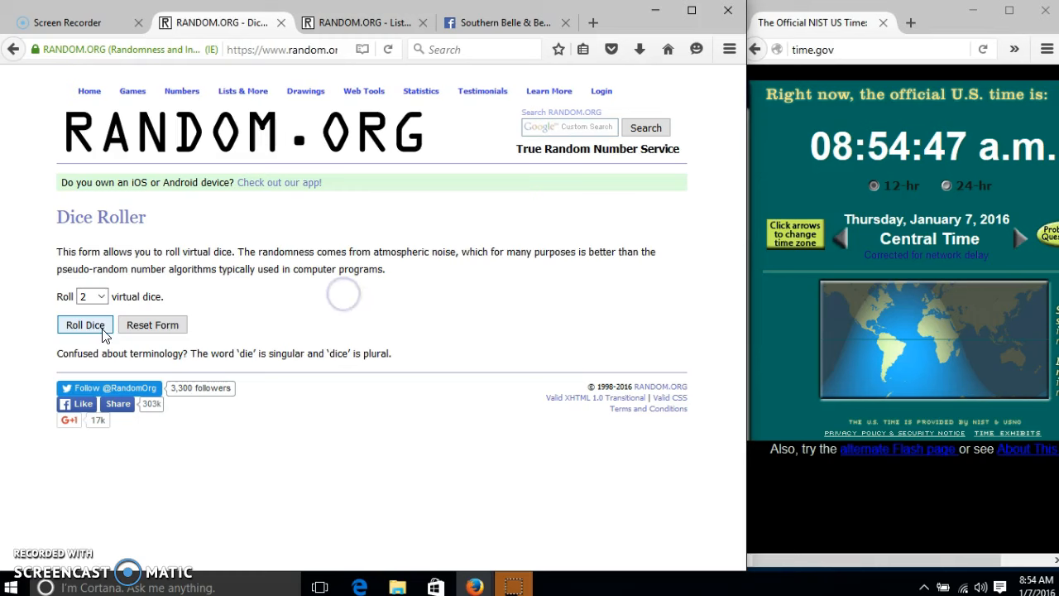
{"action": "left_click", "coordinate": [85, 324]}
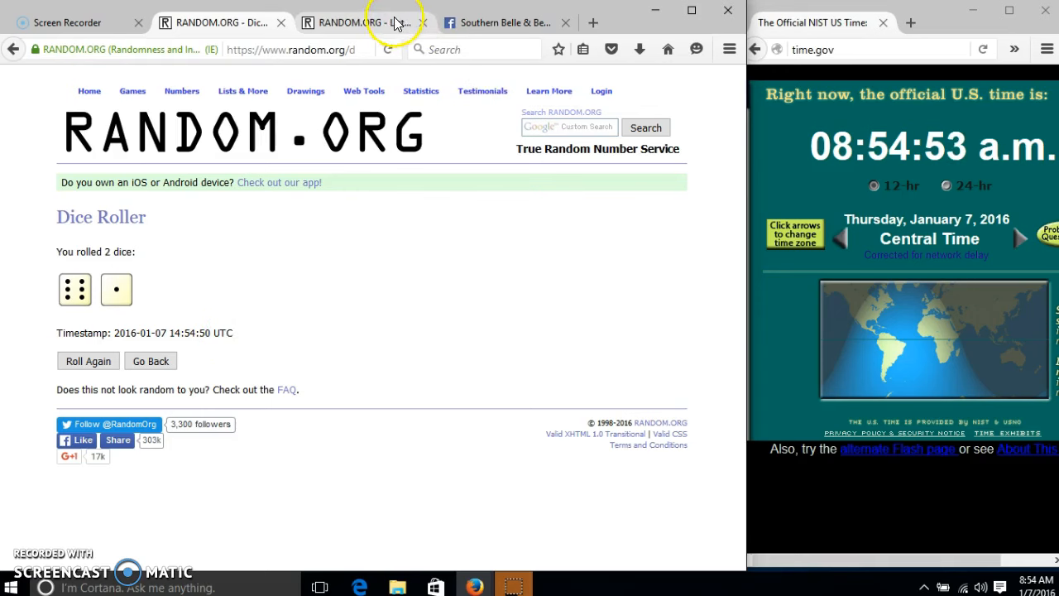
Shuffle the 60-item list once, with 54. Tanya** first and Lisa in spot 60.
{"action": "left_click", "coordinate": [360, 22]}
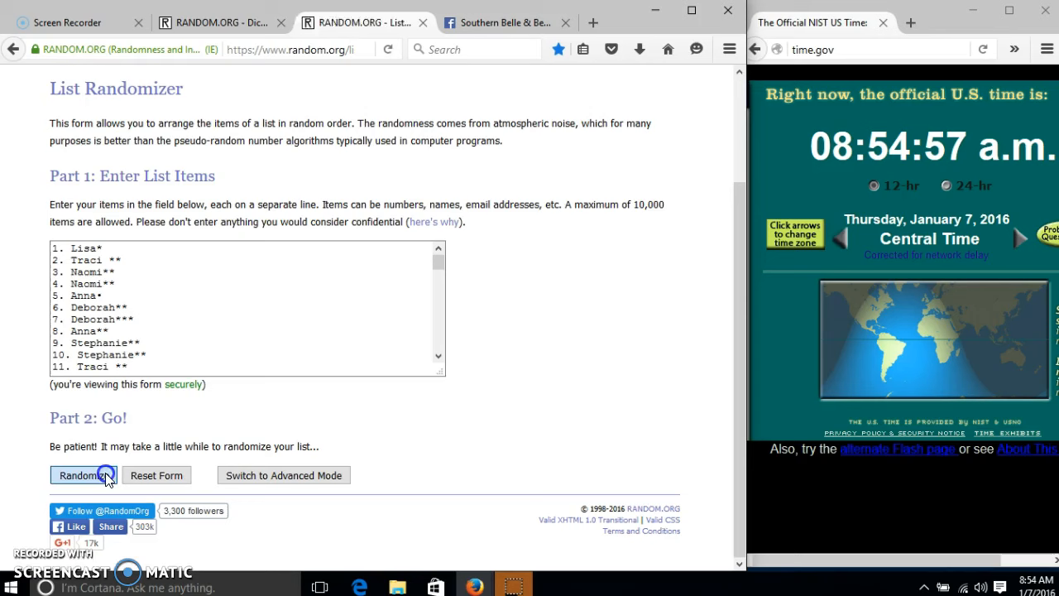
{"action": "left_click", "coordinate": [83, 475]}
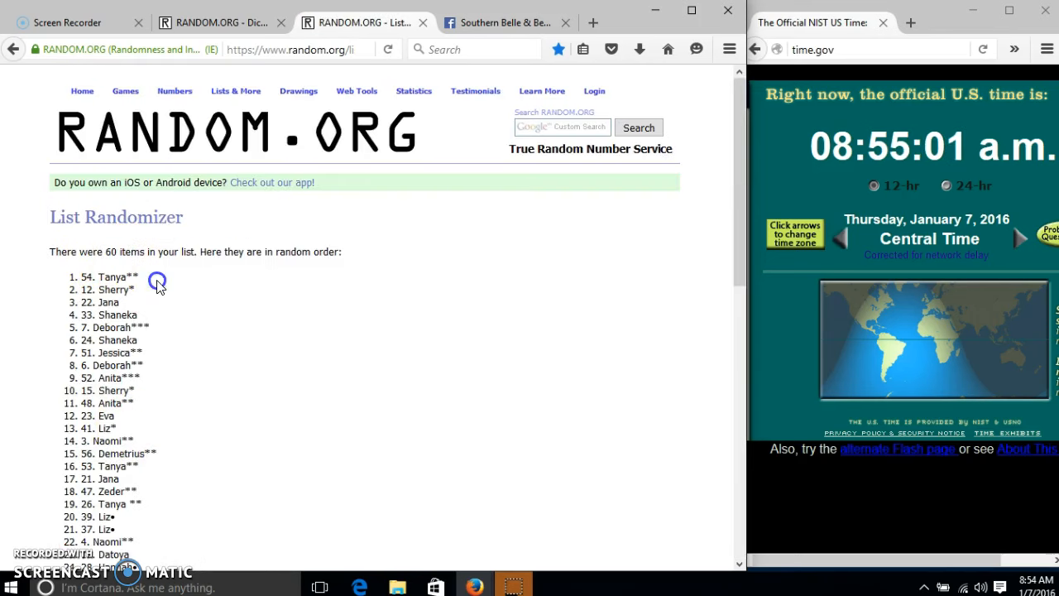
{"action": "scroll", "scroll_direction": "down", "scroll_amount": 3}
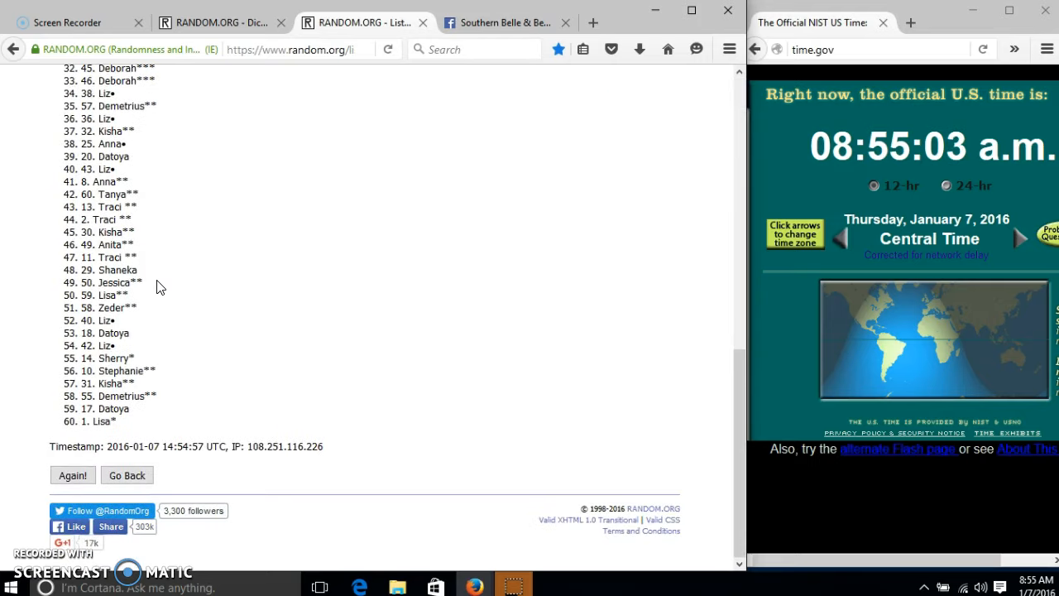
{"action": "left_click", "coordinate": [219, 23]}
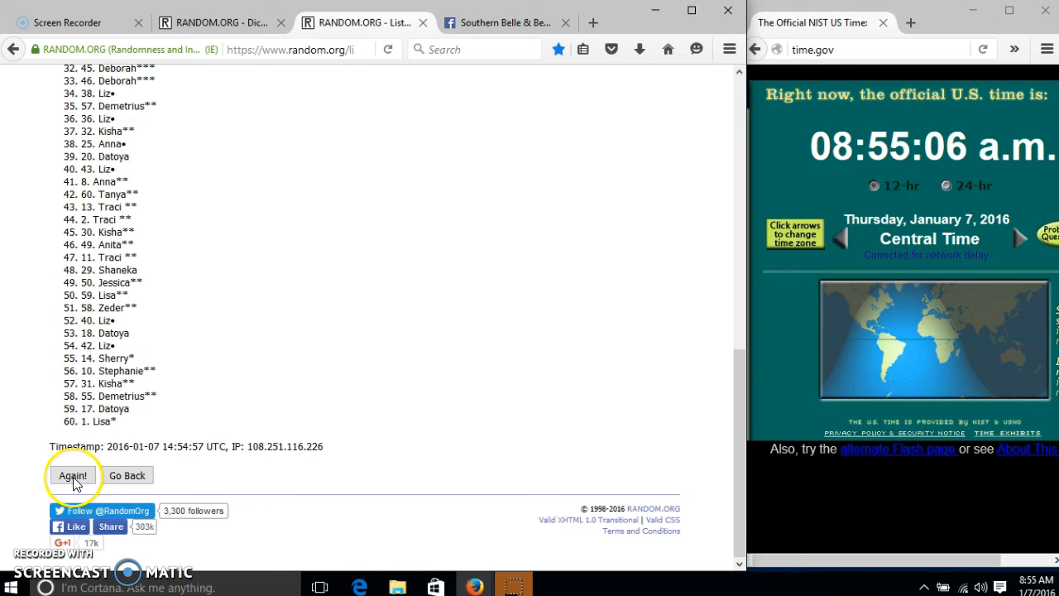
Re-shuffle the list until six randomizations are reported, latest at 14:55:22 UTC, and recheck the dice.
{"action": "left_click", "coordinate": [73, 475]}
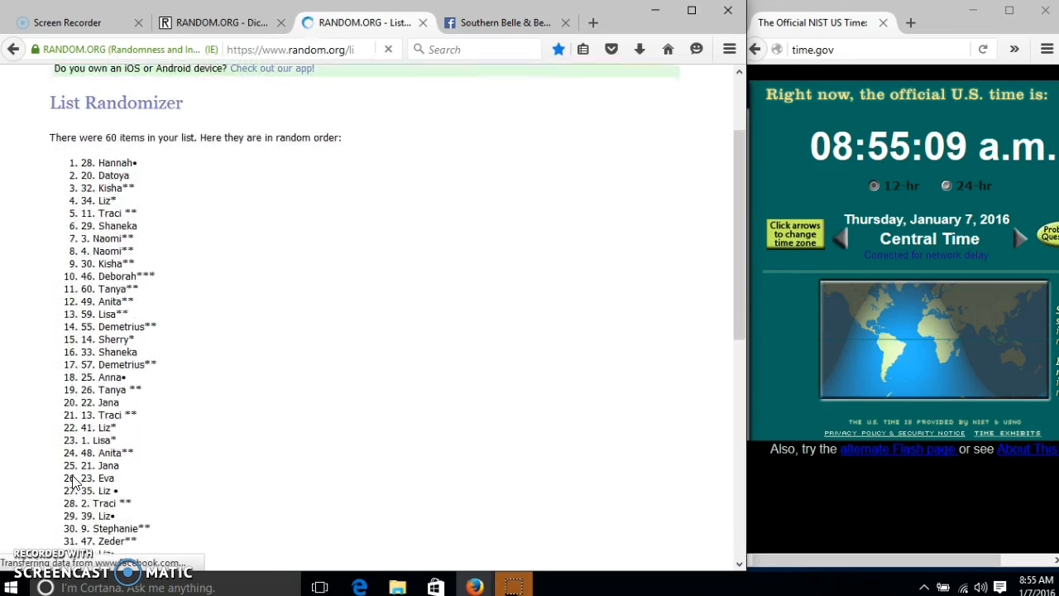
{"action": "left_click", "coordinate": [72, 473]}
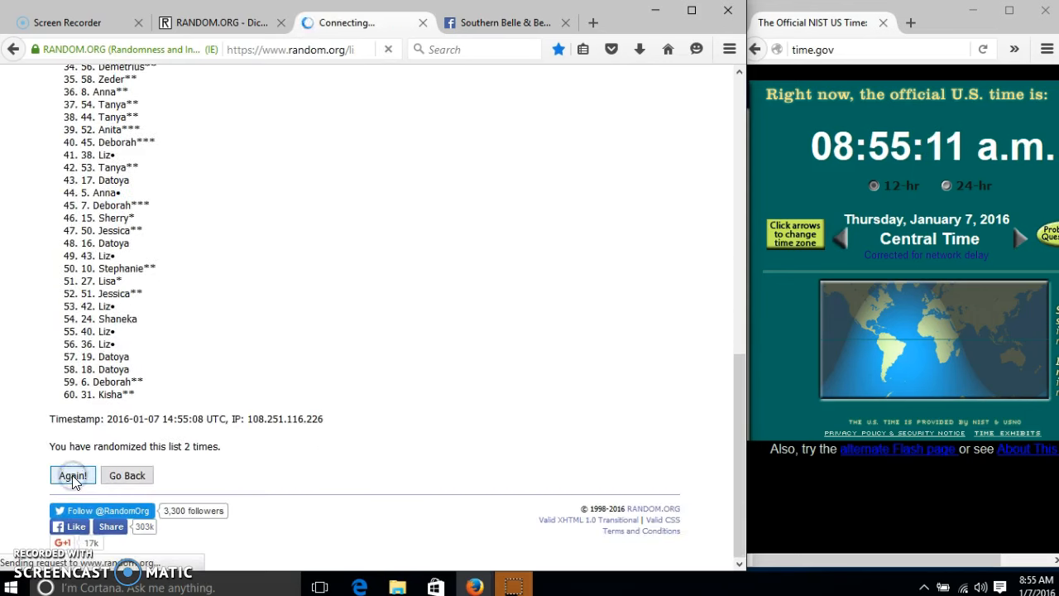
{"action": "left_click", "coordinate": [72, 474]}
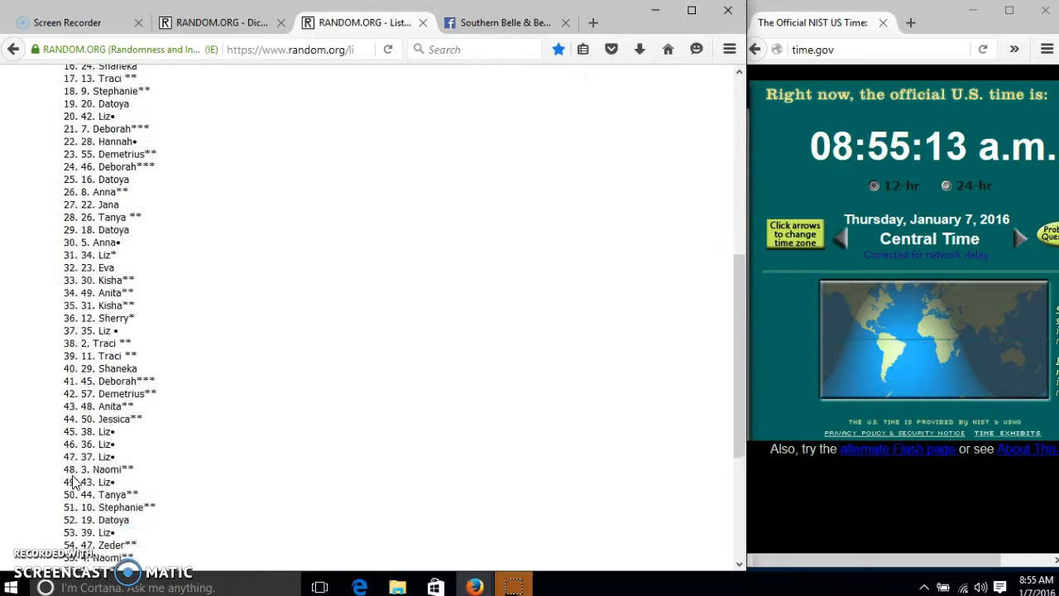
{"action": "left_click", "coordinate": [73, 475]}
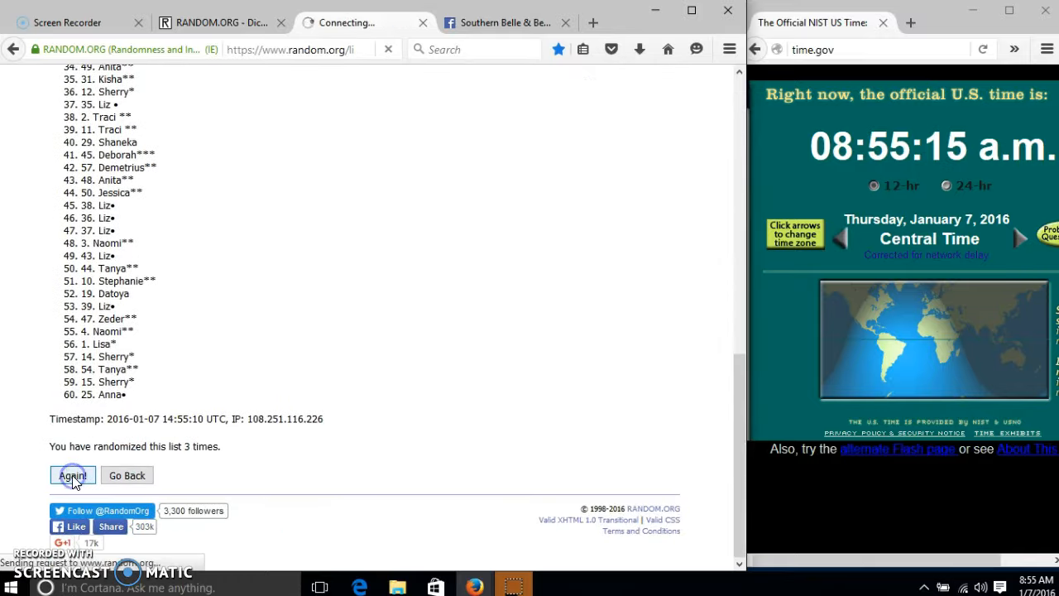
{"action": "left_click", "coordinate": [73, 475]}
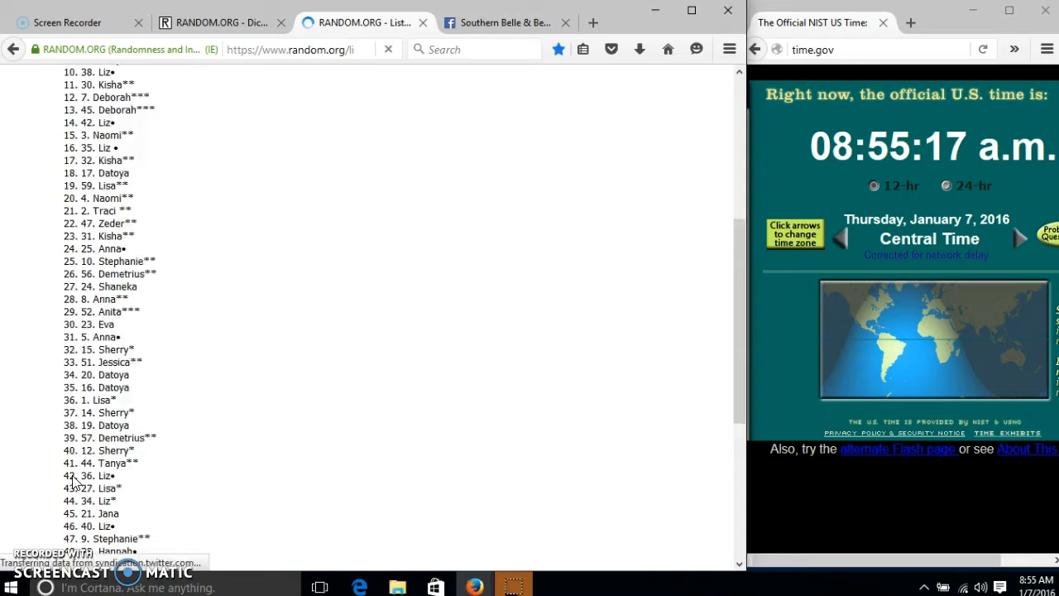
{"action": "left_click", "coordinate": [73, 474]}
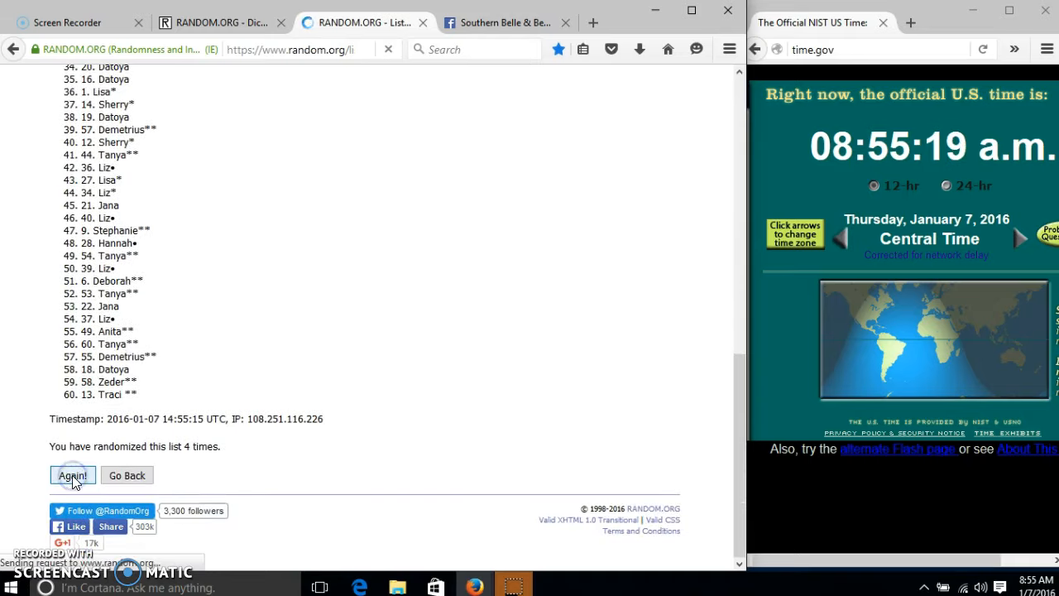
{"action": "left_click", "coordinate": [72, 474]}
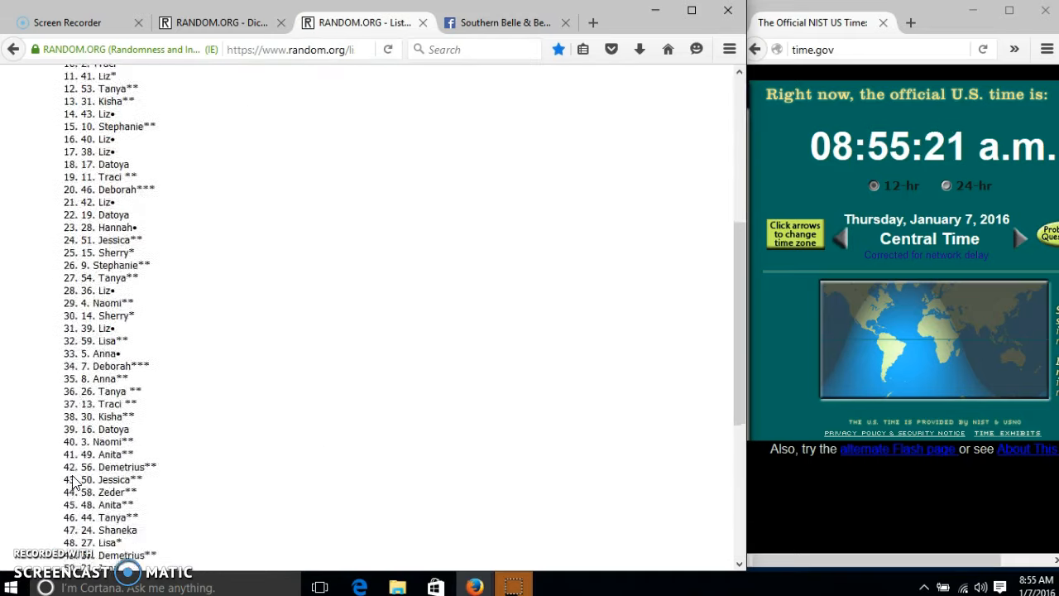
{"action": "left_click", "coordinate": [72, 475]}
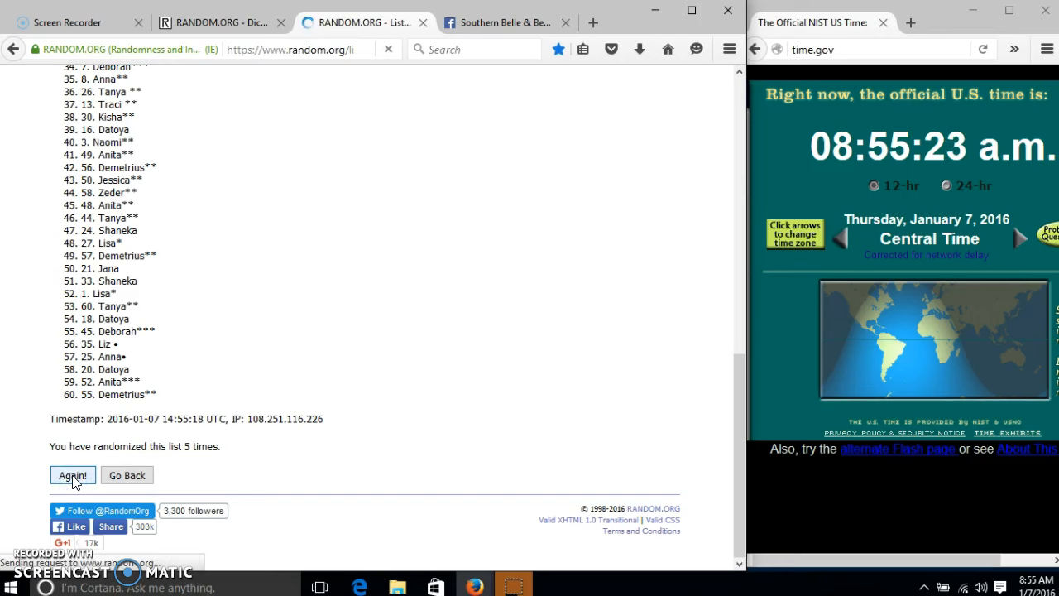
{"action": "left_click", "coordinate": [72, 474]}
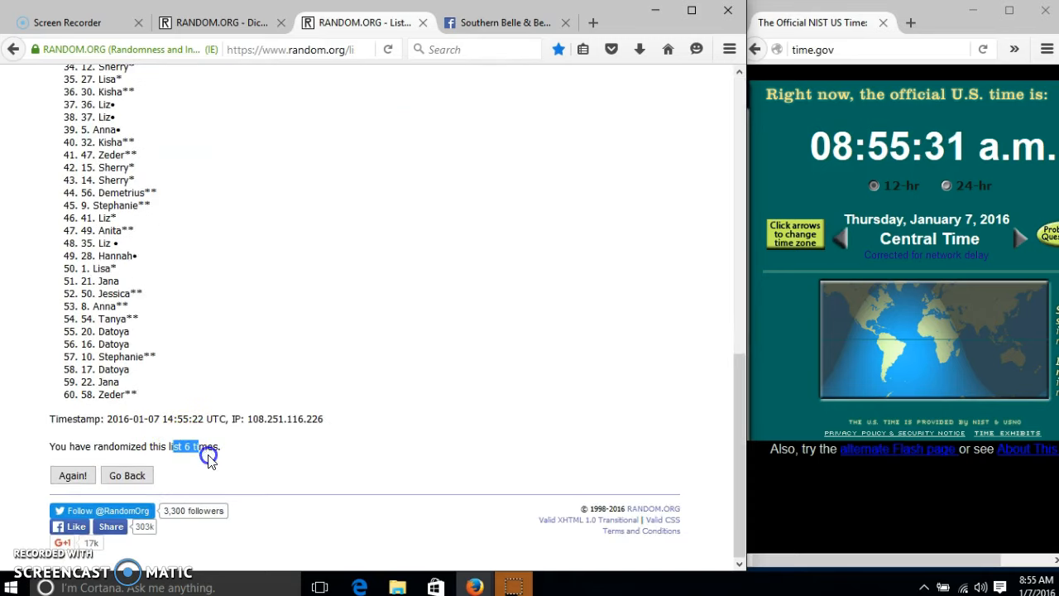
{"action": "left_click", "coordinate": [219, 23]}
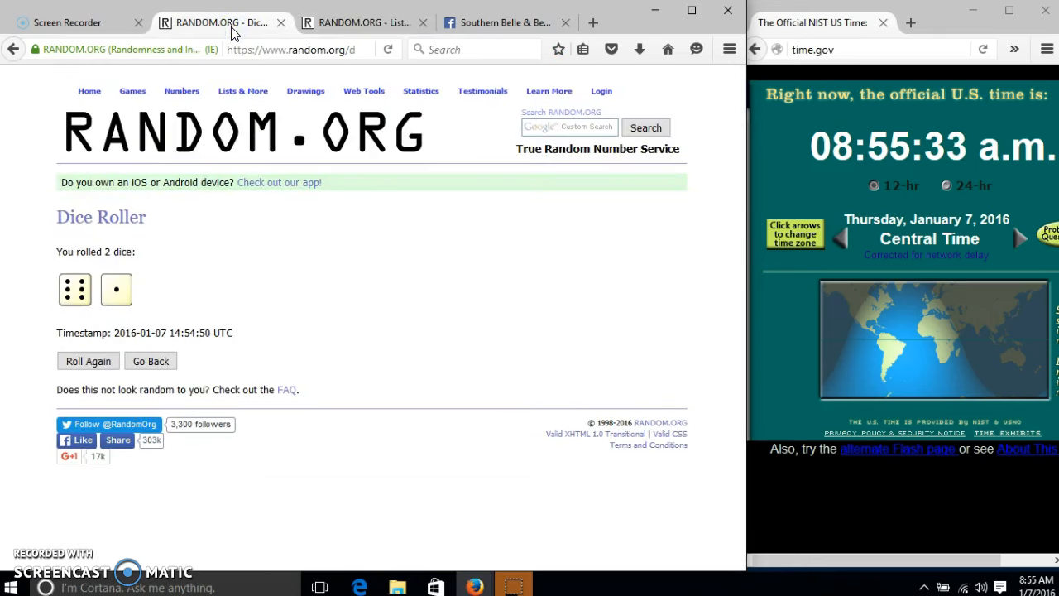
{"action": "left_click", "coordinate": [359, 22]}
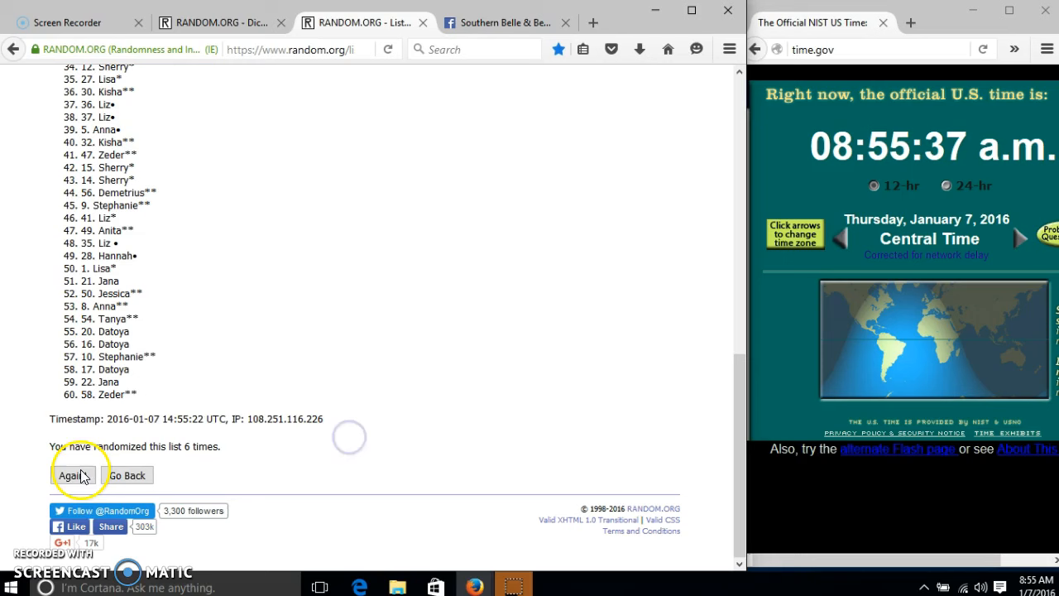
Shuffle a seventh time with 22. Jana on top, recheck the dice, and return to the Facebook comments.
{"action": "left_click", "coordinate": [74, 474]}
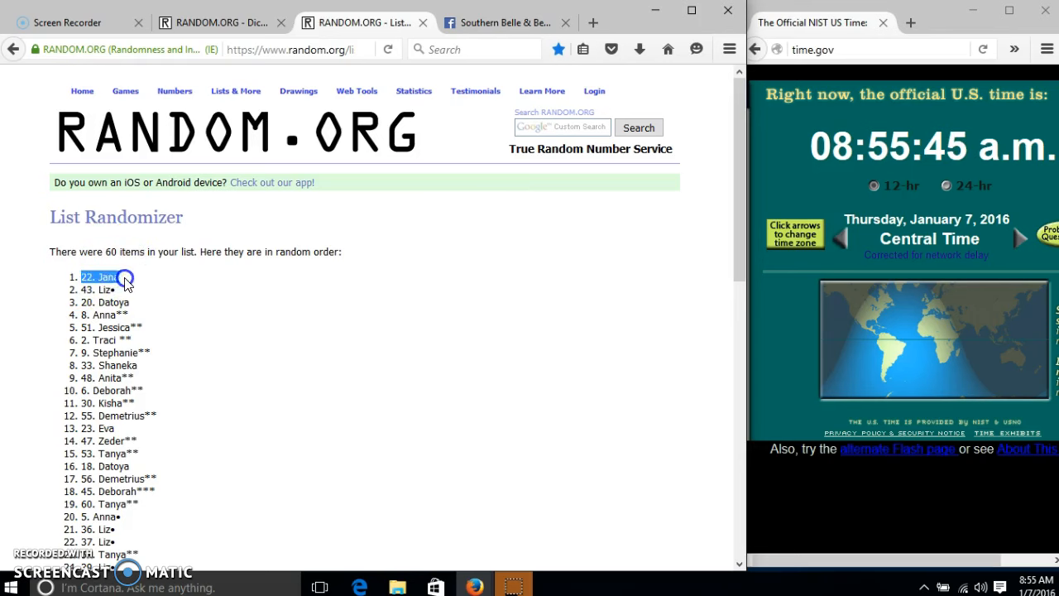
{"action": "scroll", "scroll_direction": "down", "scroll_amount": 3}
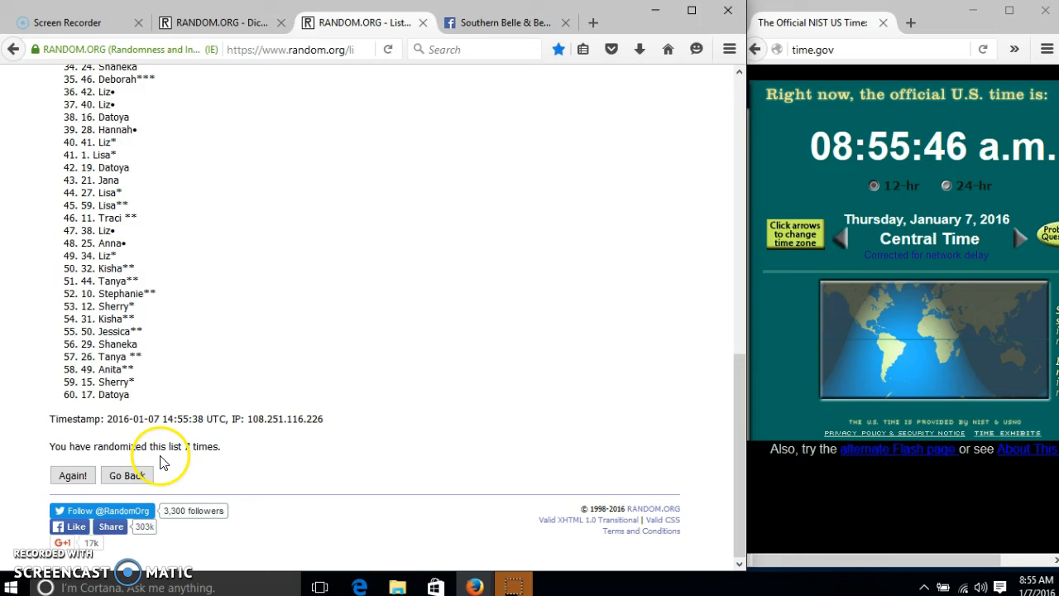
{"action": "left_click", "coordinate": [220, 22]}
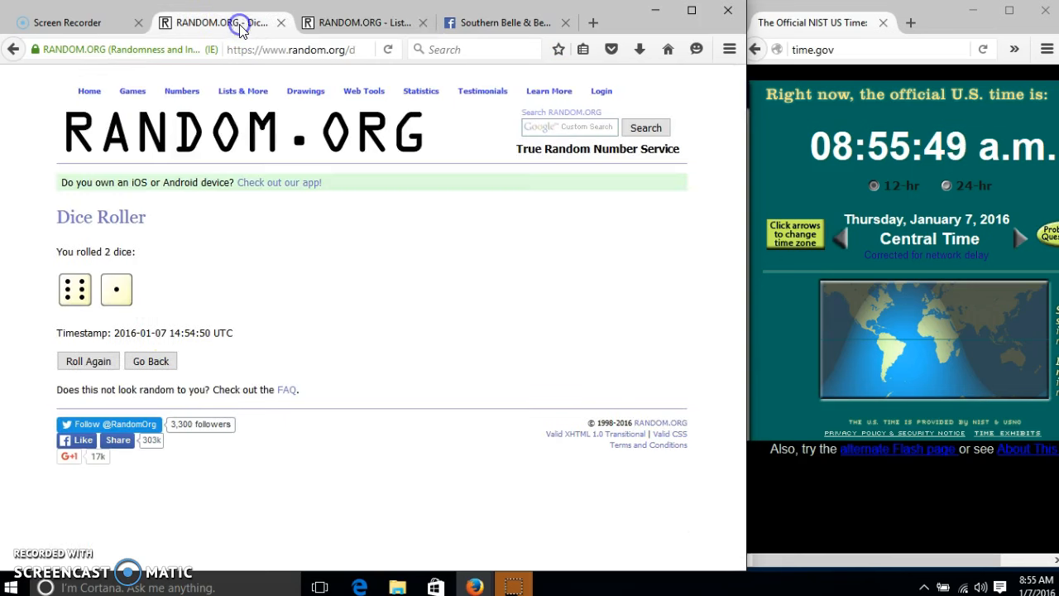
{"action": "left_click", "coordinate": [504, 23]}
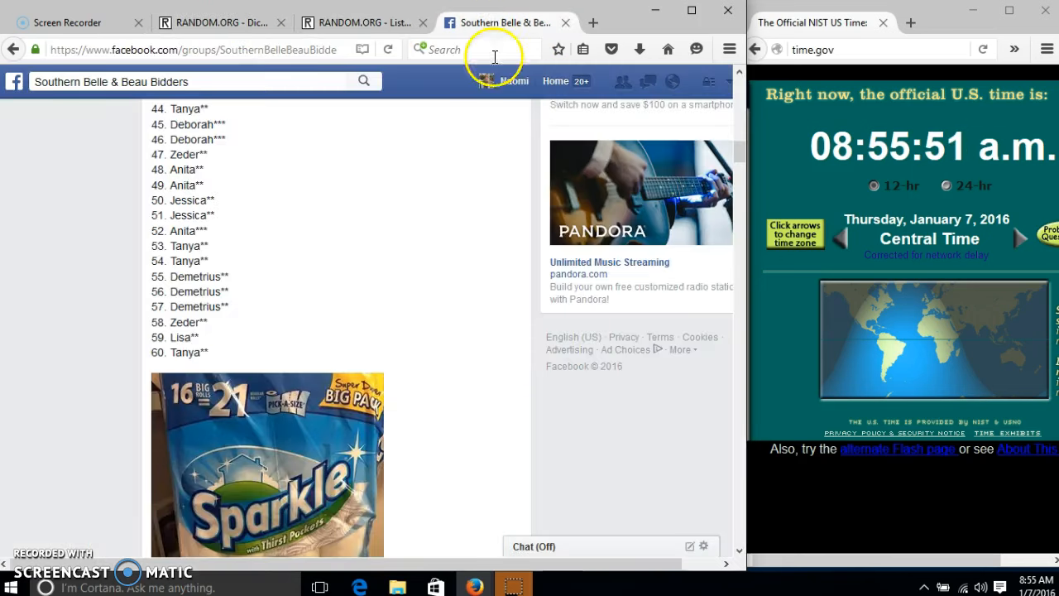
{"action": "scroll", "scroll_direction": "down", "scroll_amount": 3}
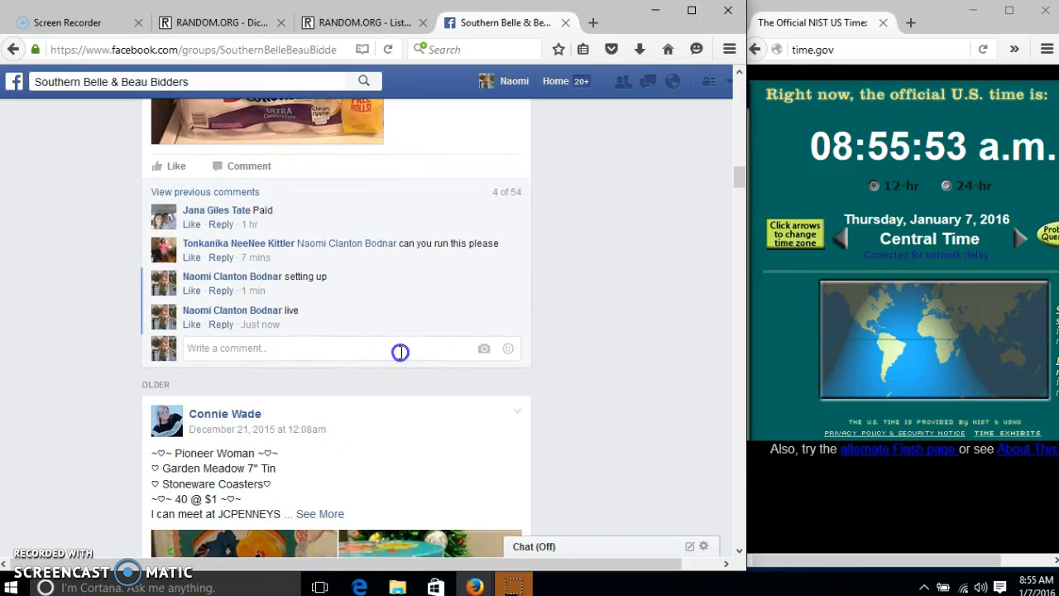